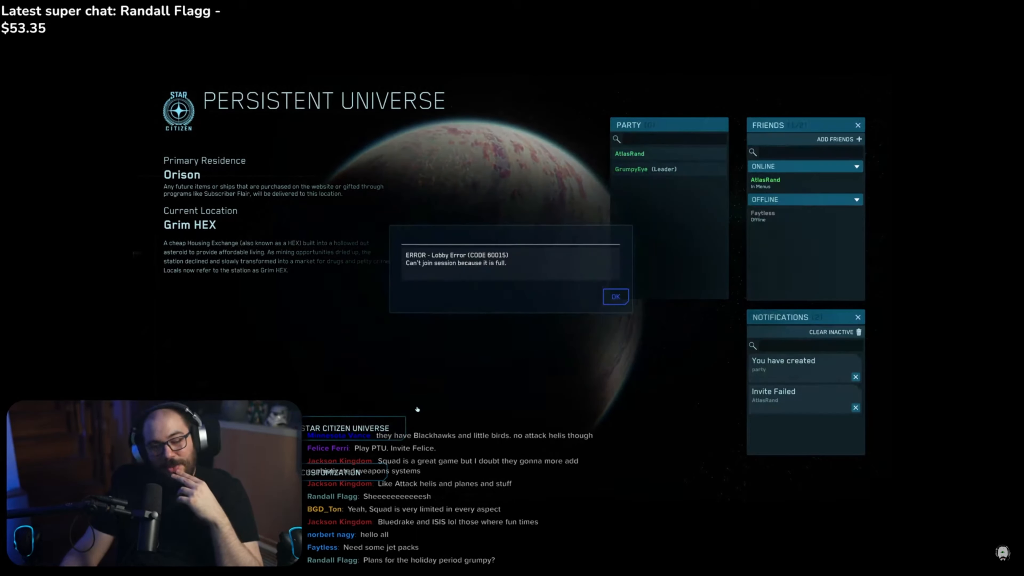
- Acknowledge the 'Lobby Error (CODE 60015)' full-session dialog with OK
{"action": "left_click", "coordinate": [615, 297]}
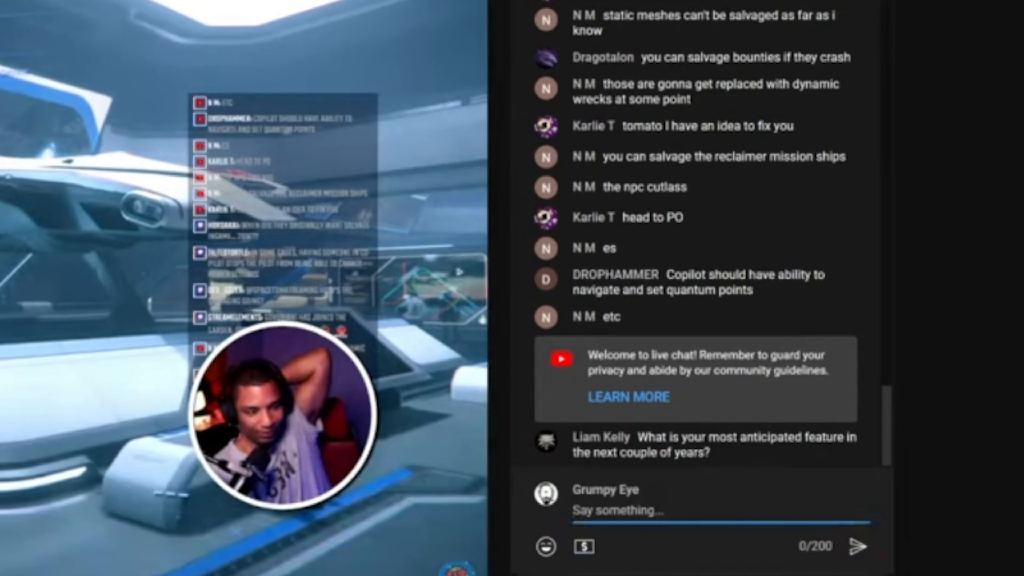
- Post chat messages about chilling and trying to get in, then start one about streaming
{"action": "type", "text": "you're just"}
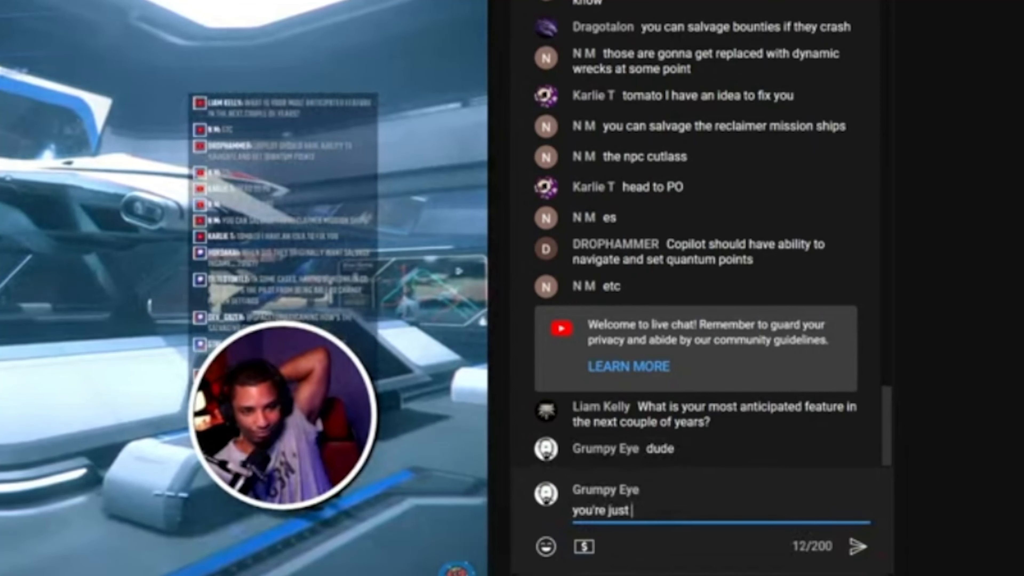
{"action": "type", "text": "chilling the"}
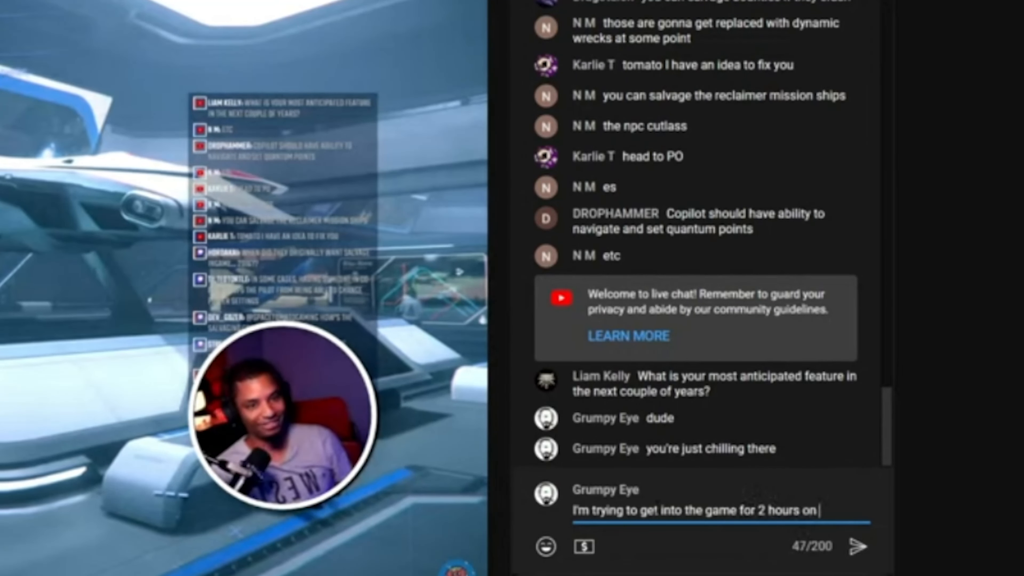
{"action": "left_click", "coordinate": [858, 546]}
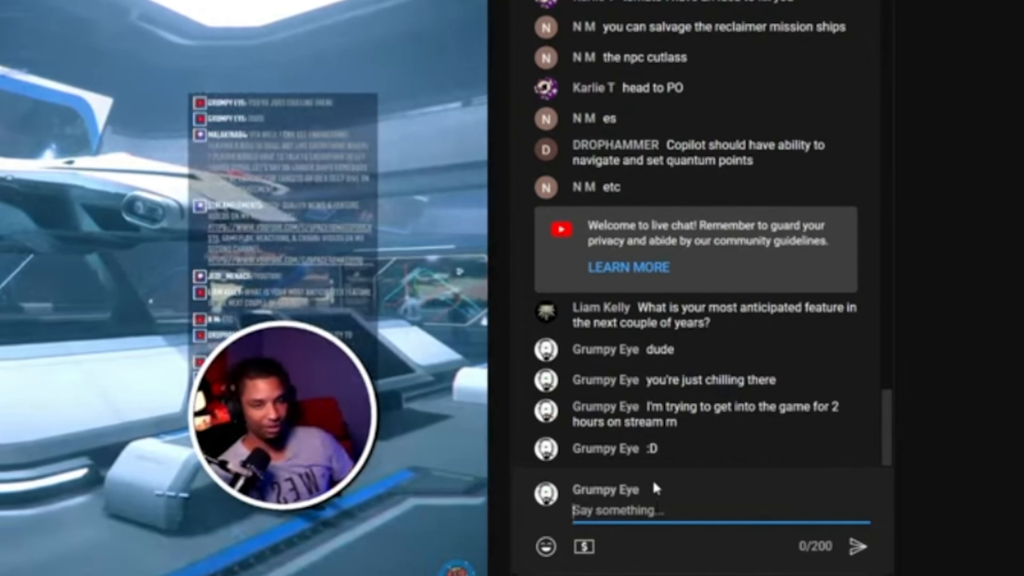
{"action": "type", "text": "so I'm streaming"}
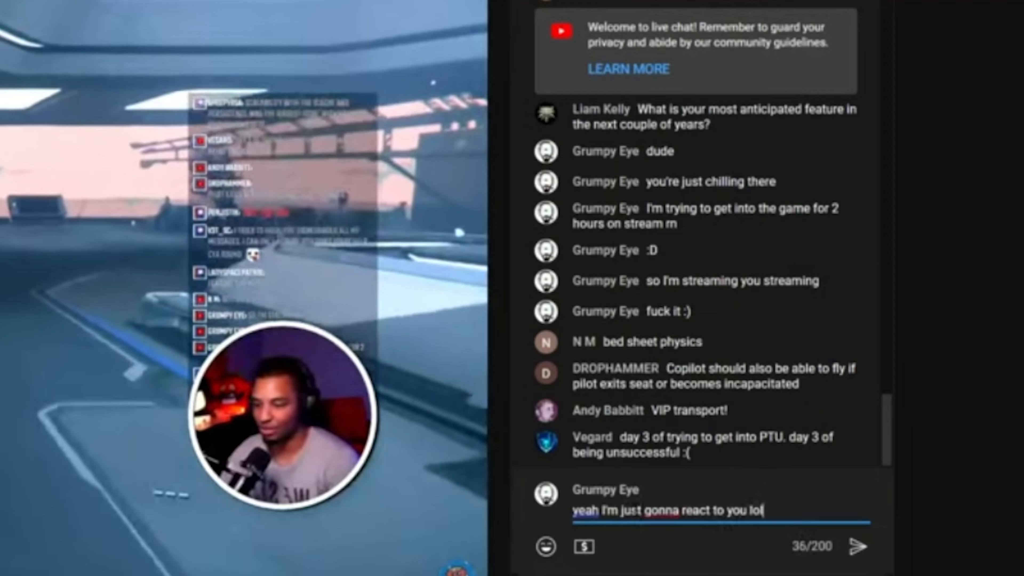
- Post the messages about reacting to the stream live and just wanting to get in
{"action": "key", "text": "Backspace"}
{"action": "type", "text": "I just"}
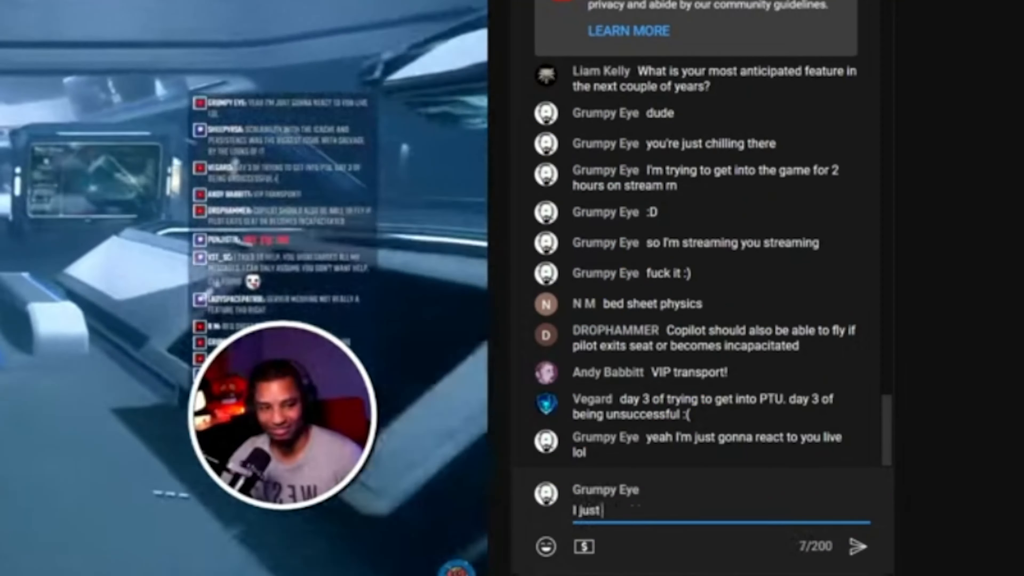
{"action": "type", "text": "wanna get in"}
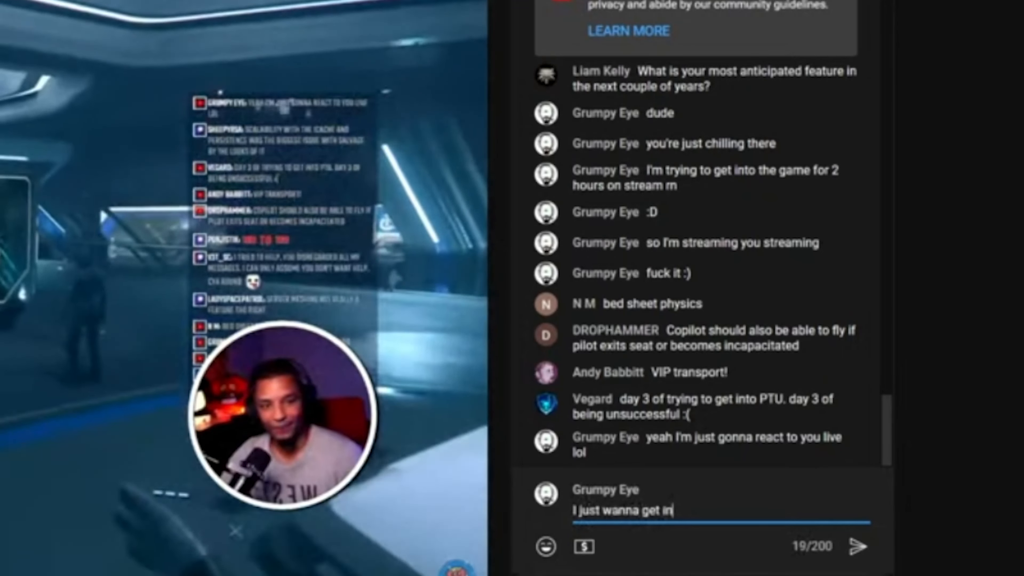
{"action": "left_click", "coordinate": [858, 547]}
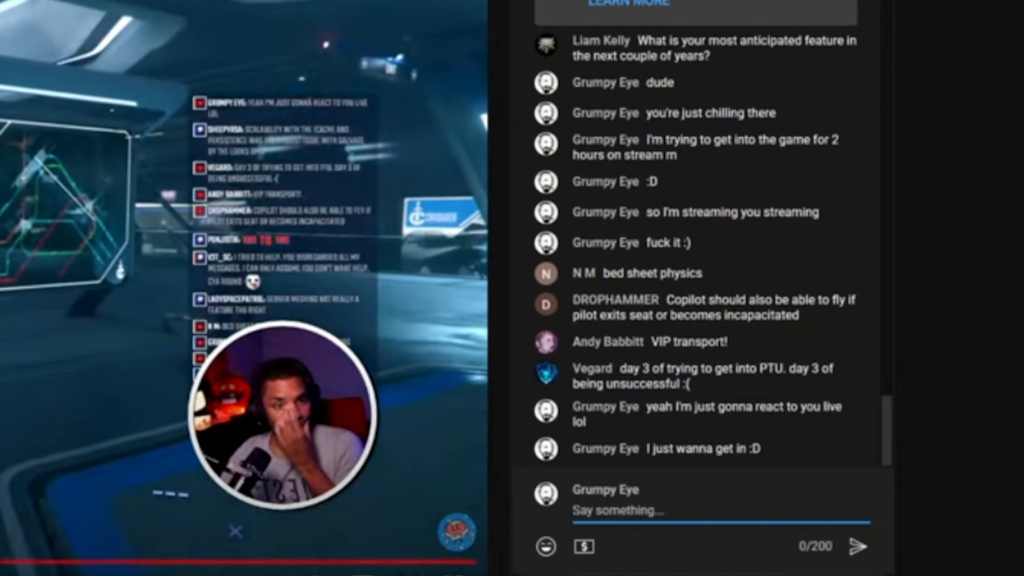